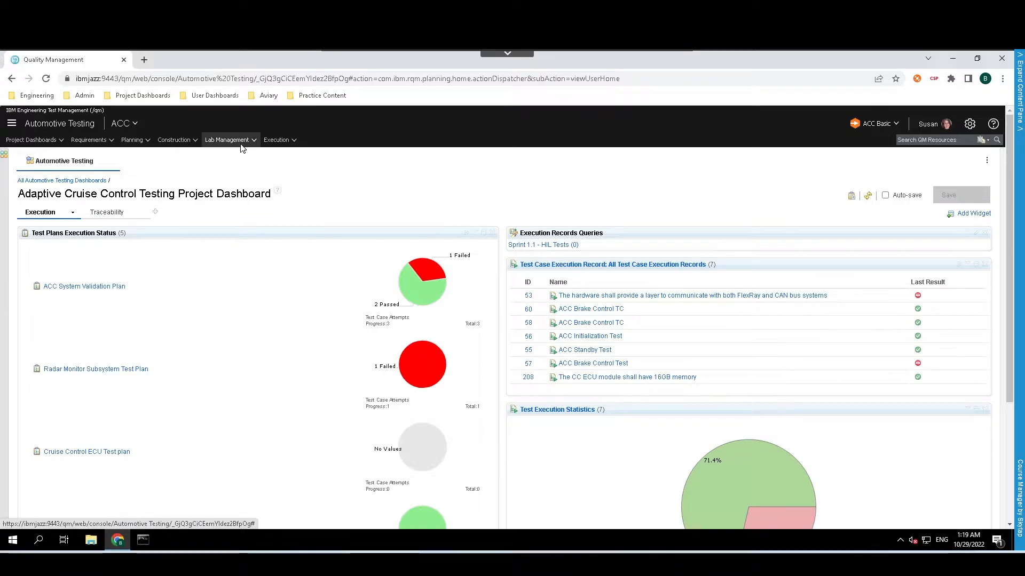
mouse_move(227, 140)
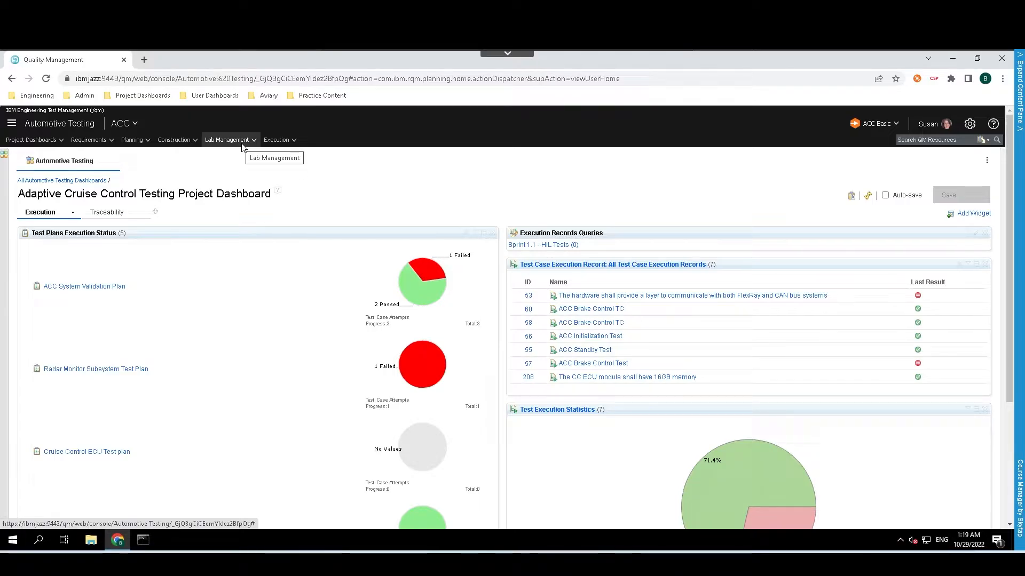
Open the Lab Management menu to show lab resource, environment and cell options.
click(227, 140)
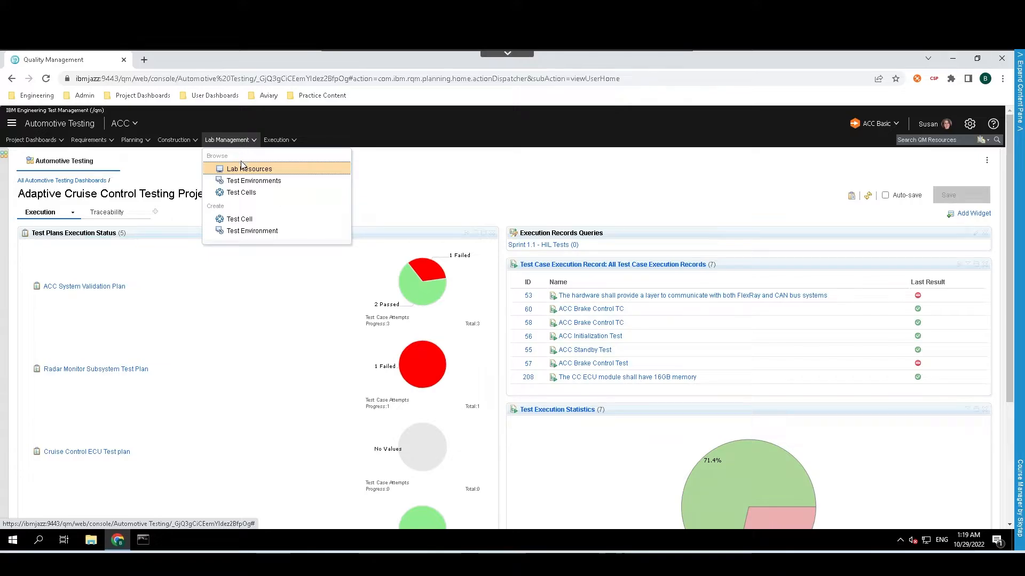
mouse_move(251, 231)
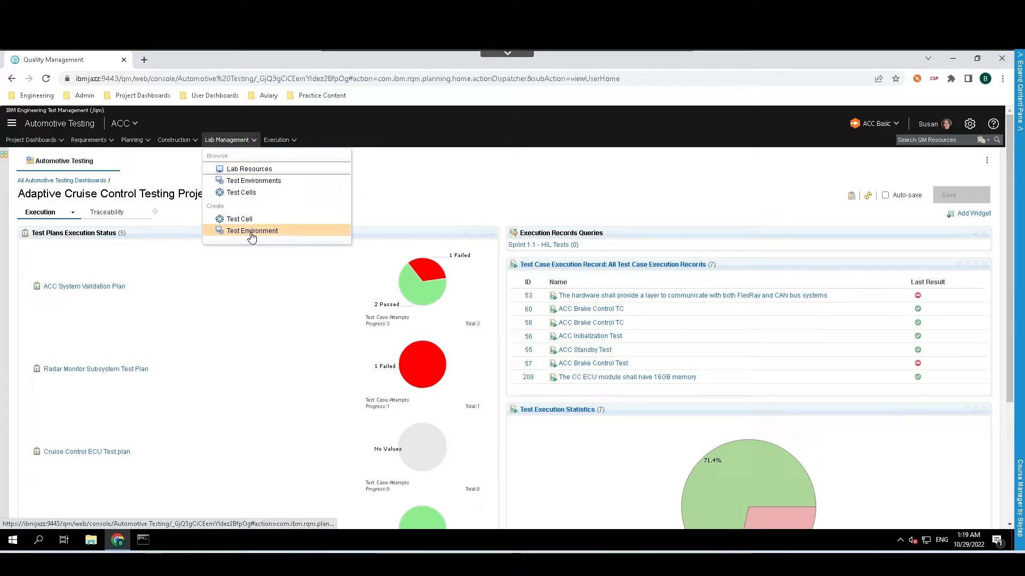
mouse_move(252, 231)
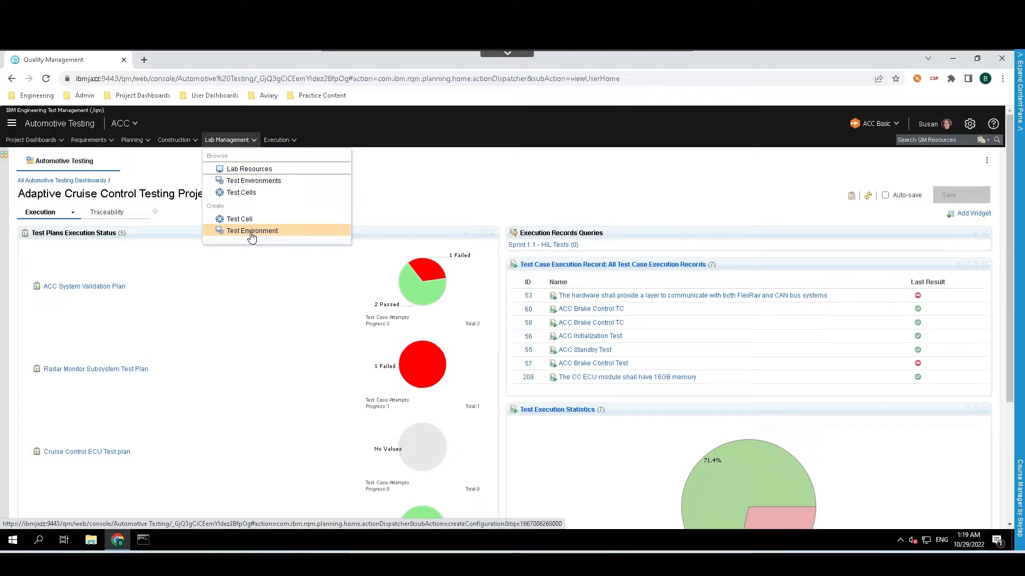
Create a new test environment named 'Example'.
click(252, 230)
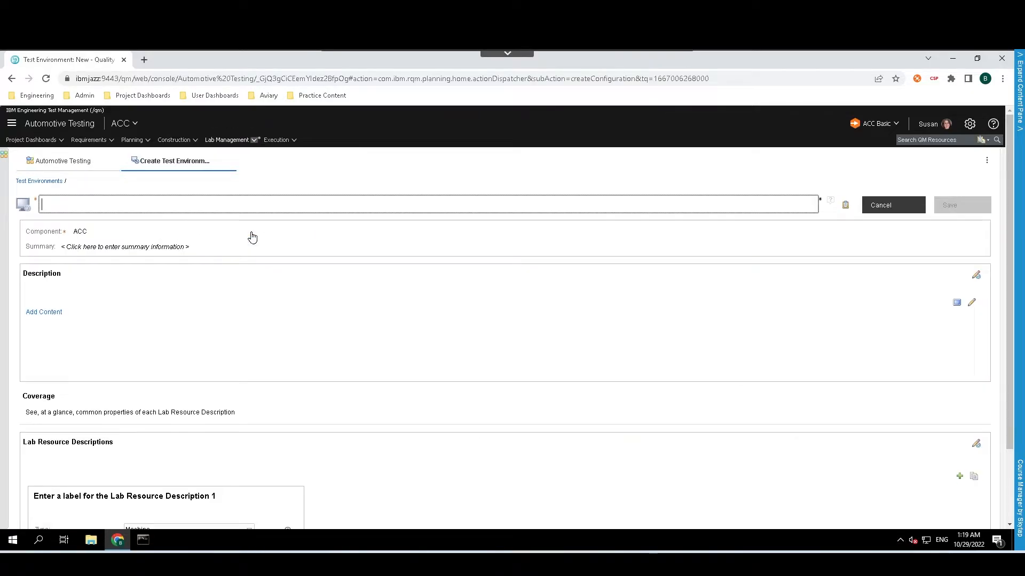
click(949, 204)
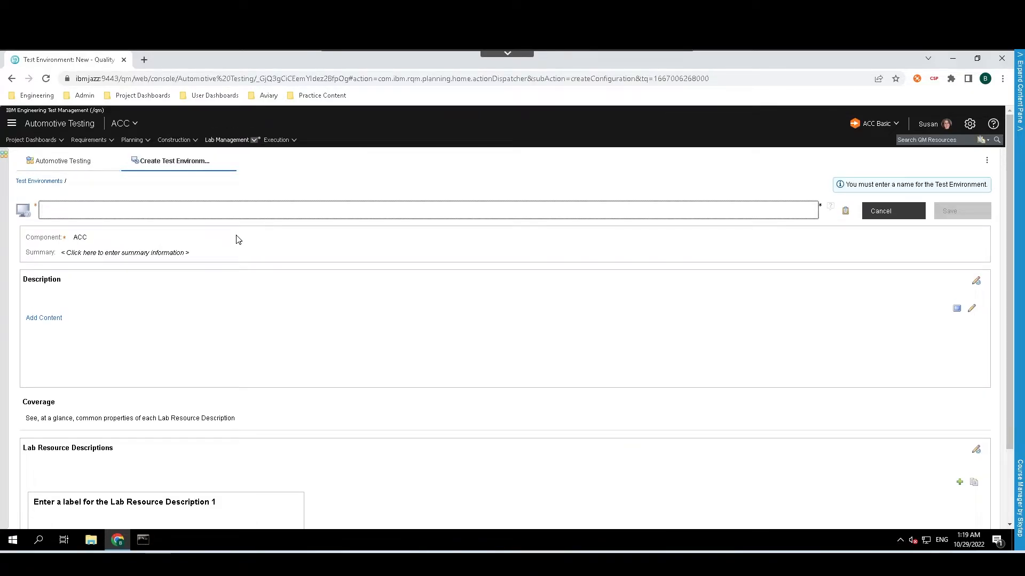
mouse_move(186, 229)
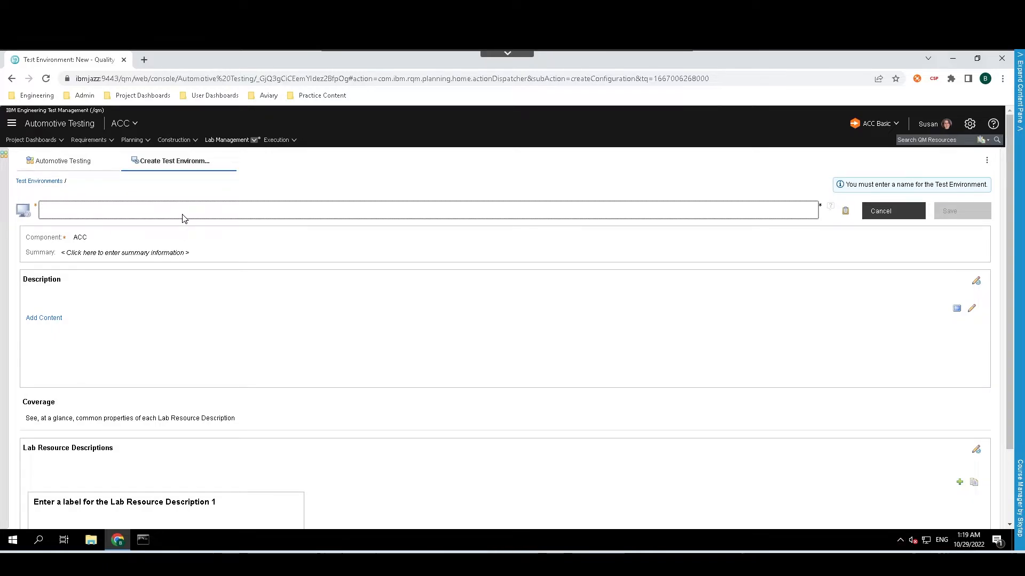
text(Example)
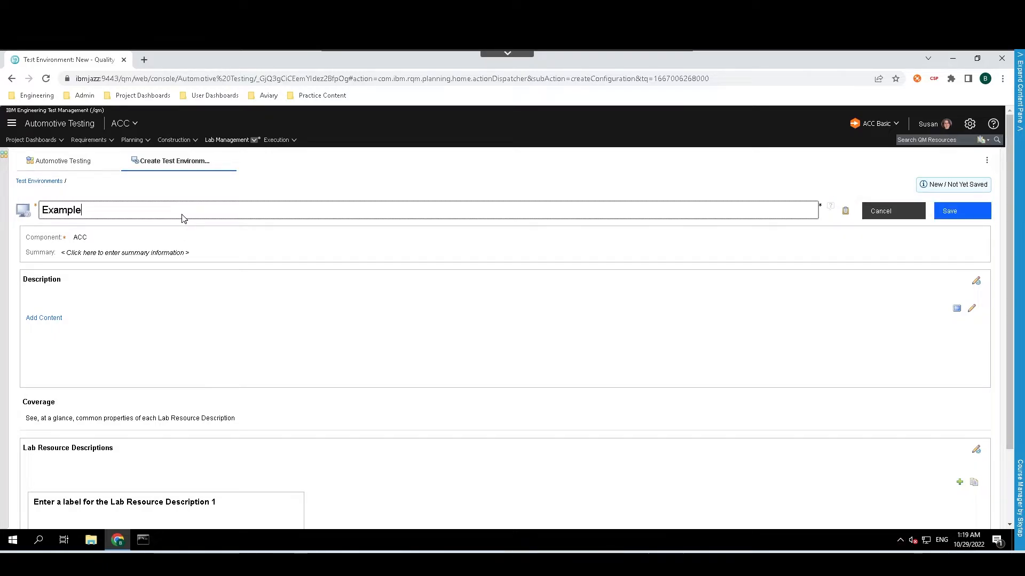
scroll(down, 3)
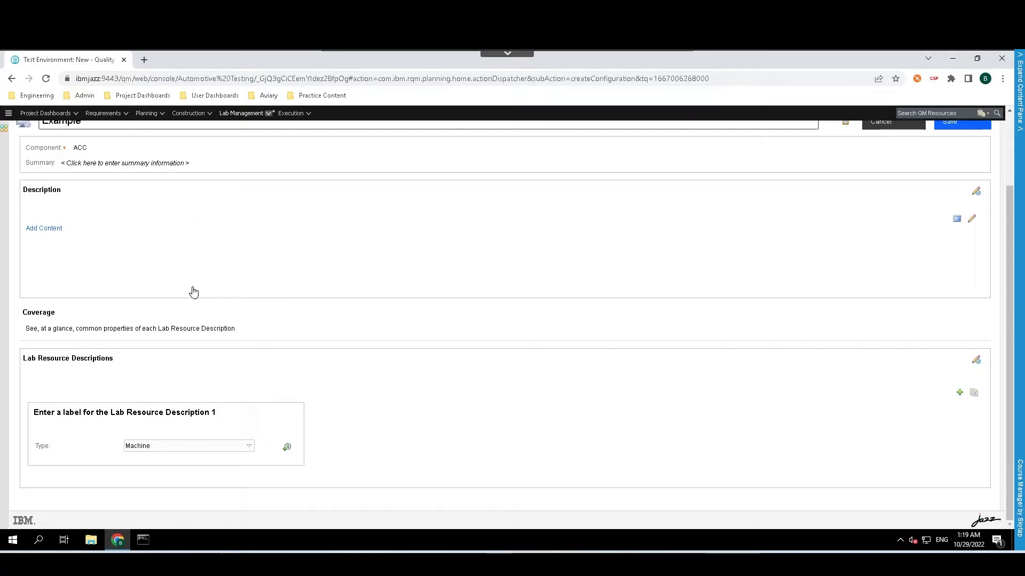
mouse_move(55, 250)
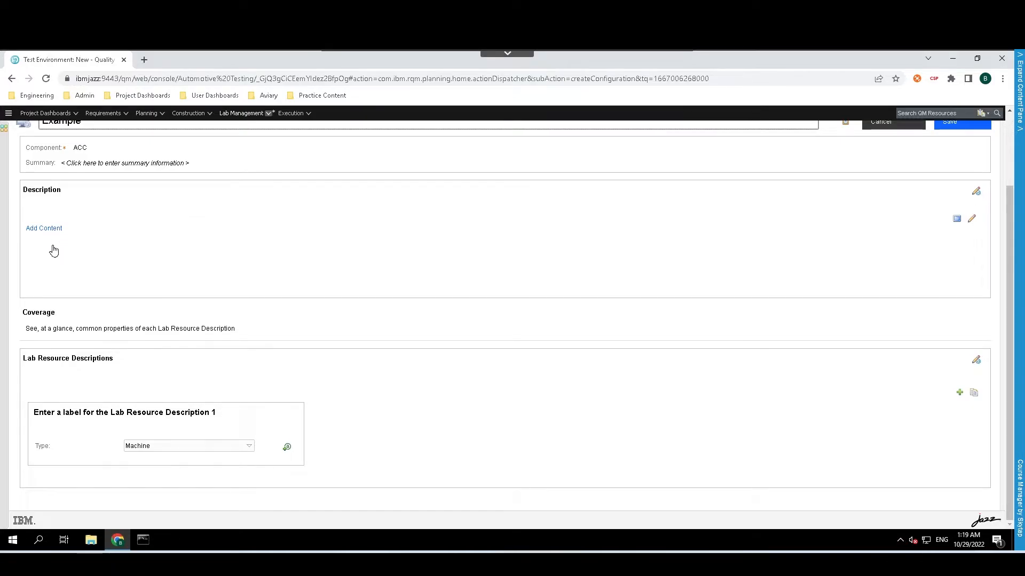
mouse_move(193, 431)
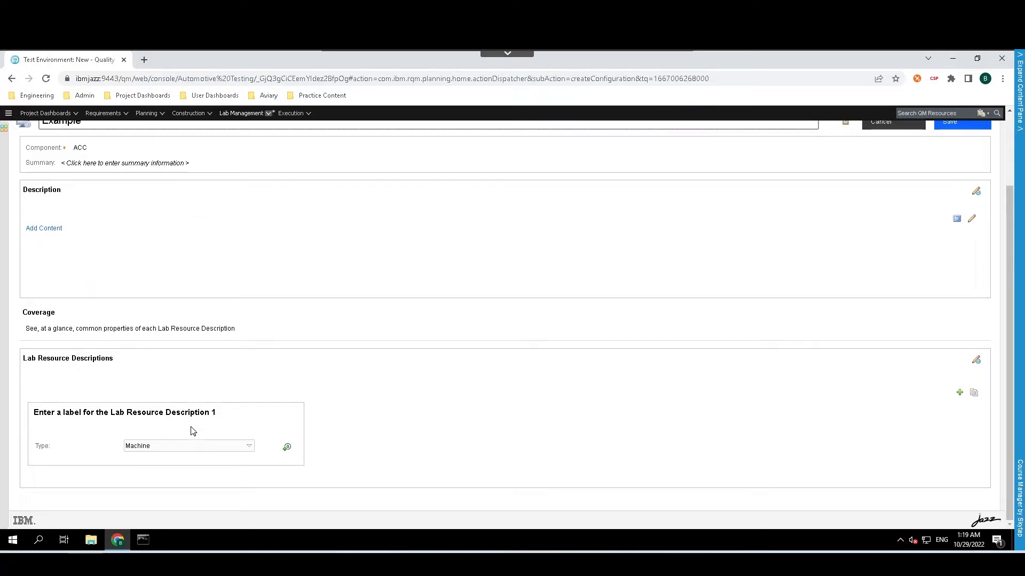
mouse_move(204, 440)
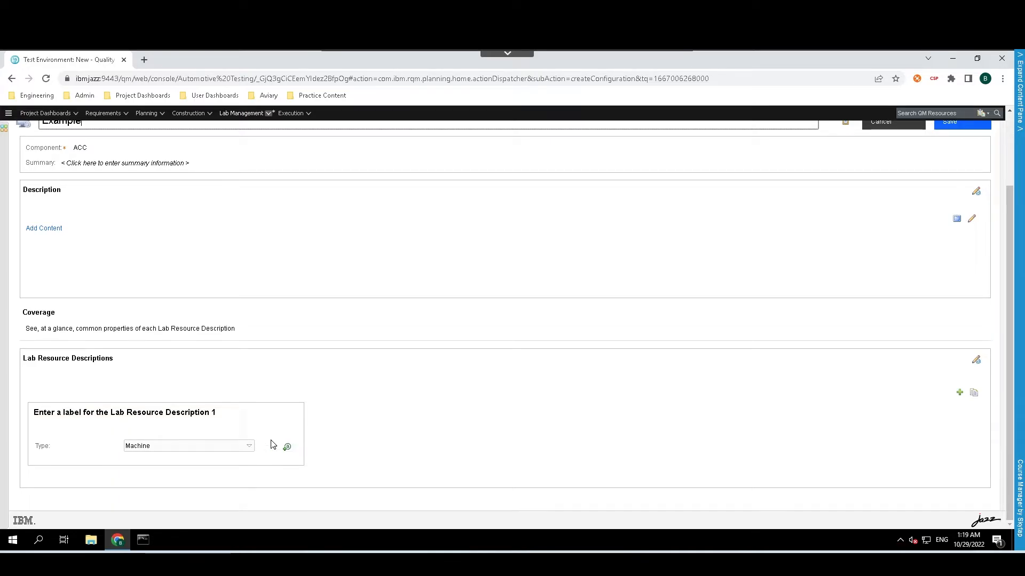
mouse_move(286, 450)
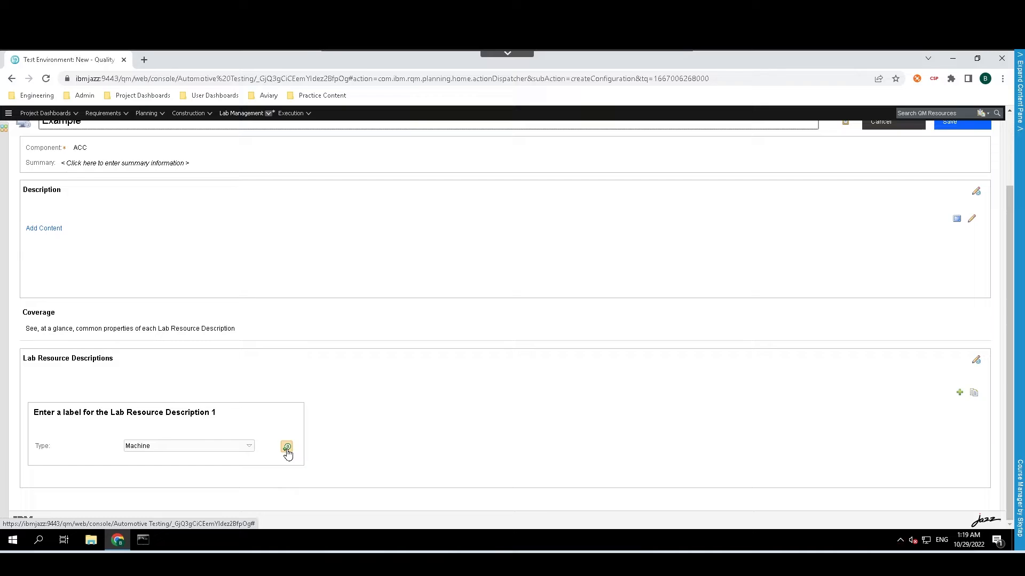
mouse_move(286, 449)
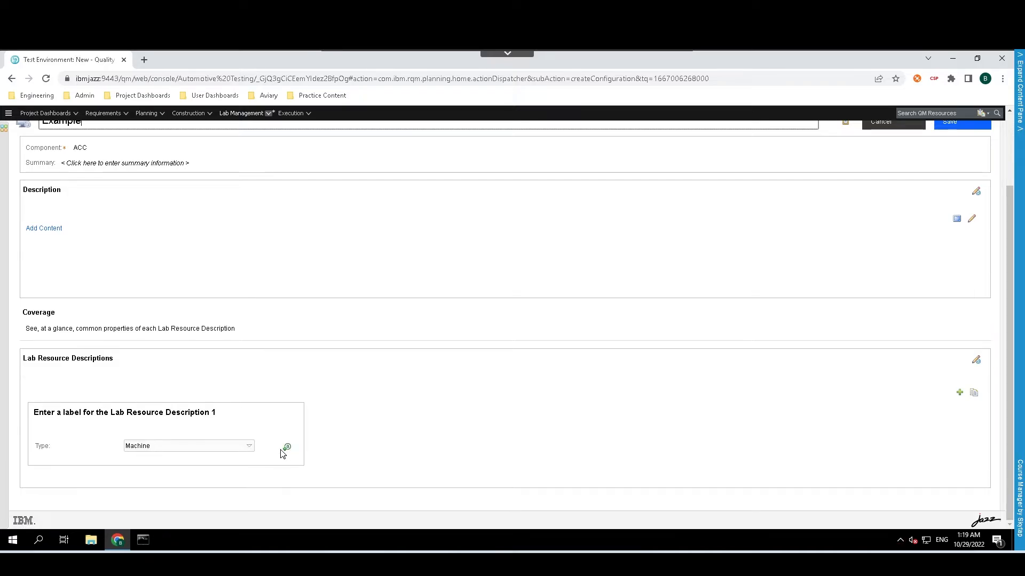
Show the Machine criteria list, such as Memory and Operating System, for Lab Resource Description 1.
click(286, 448)
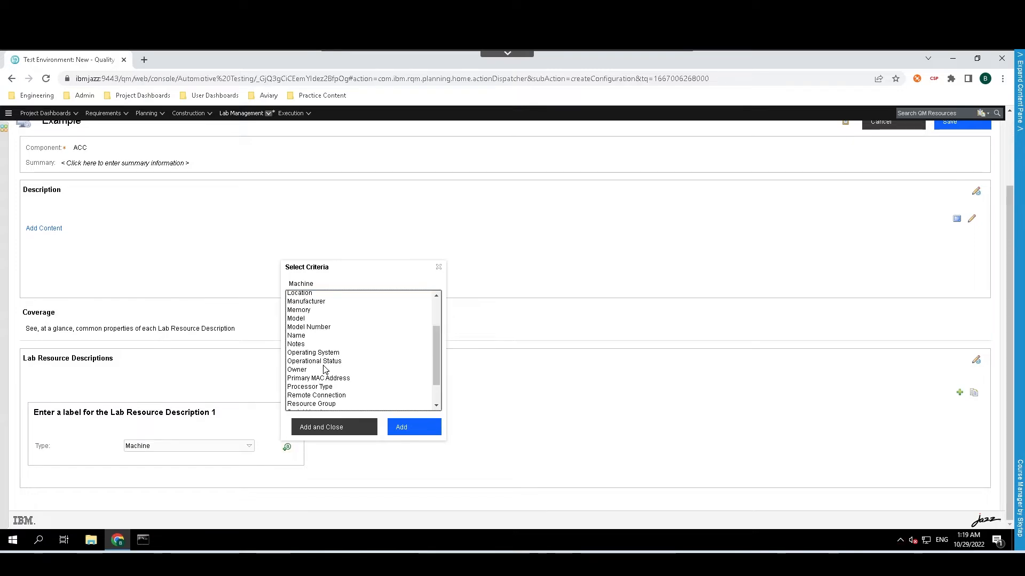
Browse the Machine criteria list, then close it without adding any criteria.
scroll(down, 3)
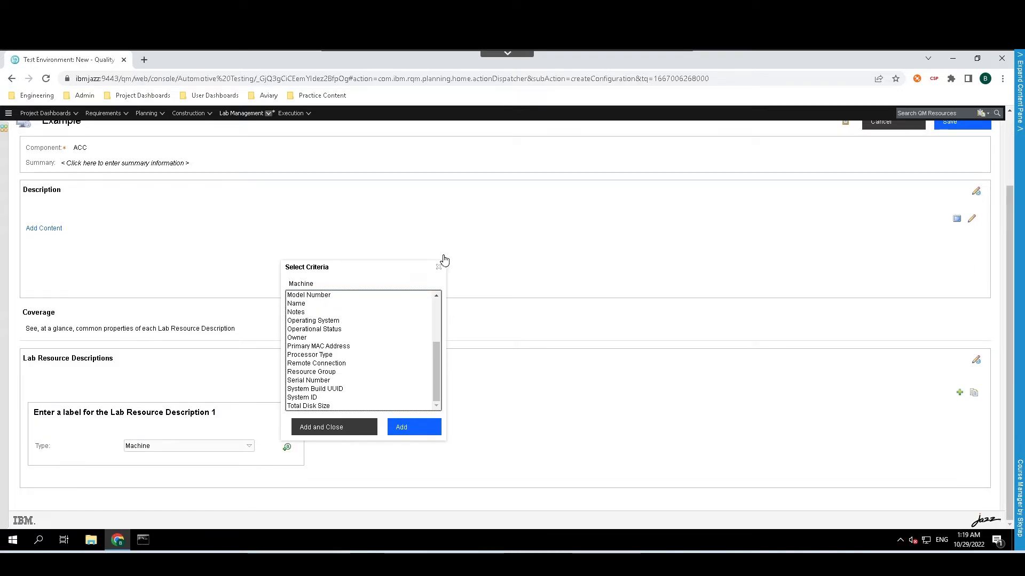
click(439, 267)
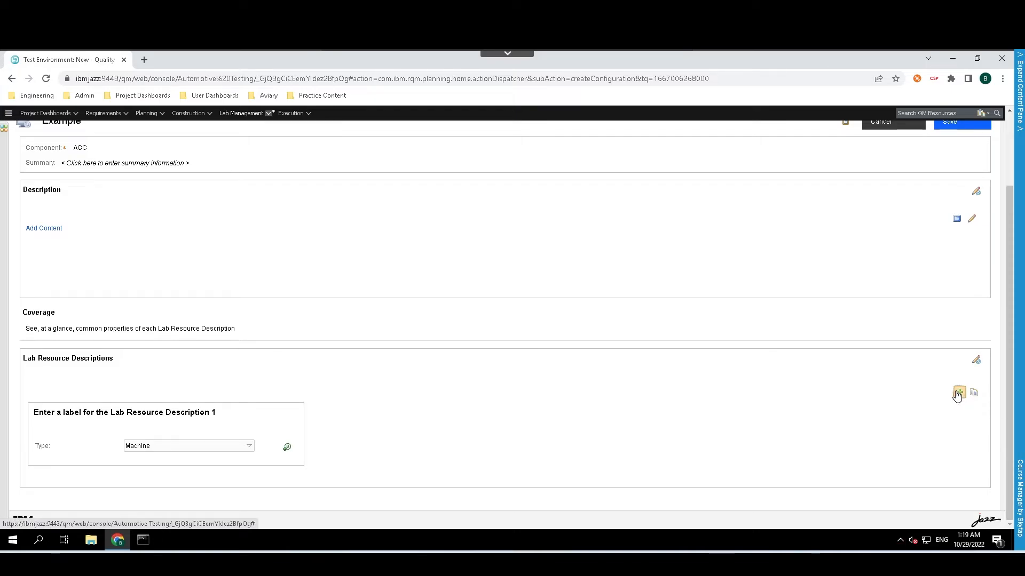
Add Lab Resource Description 2 and save the Example test environment.
click(959, 392)
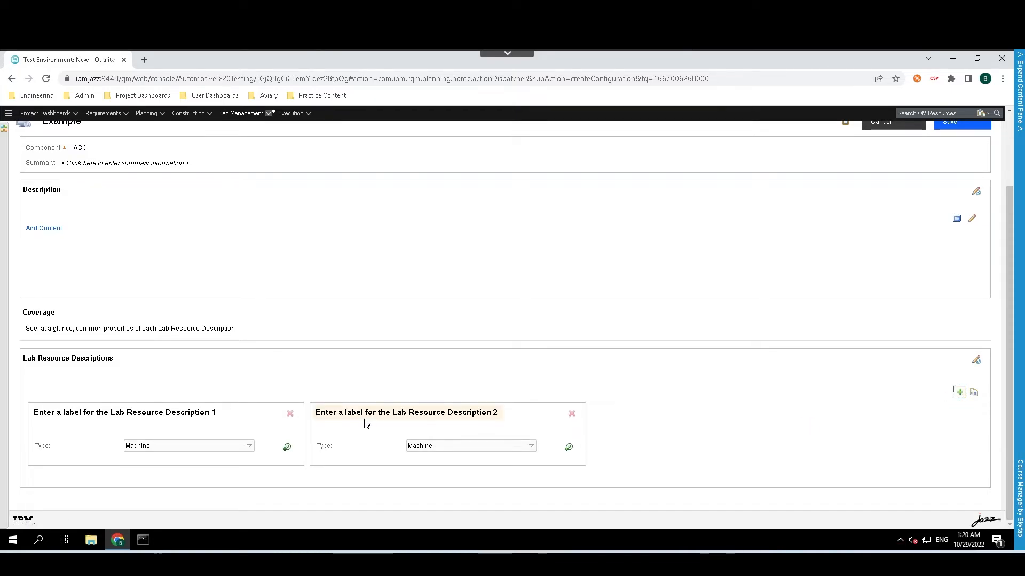
mouse_move(366, 421)
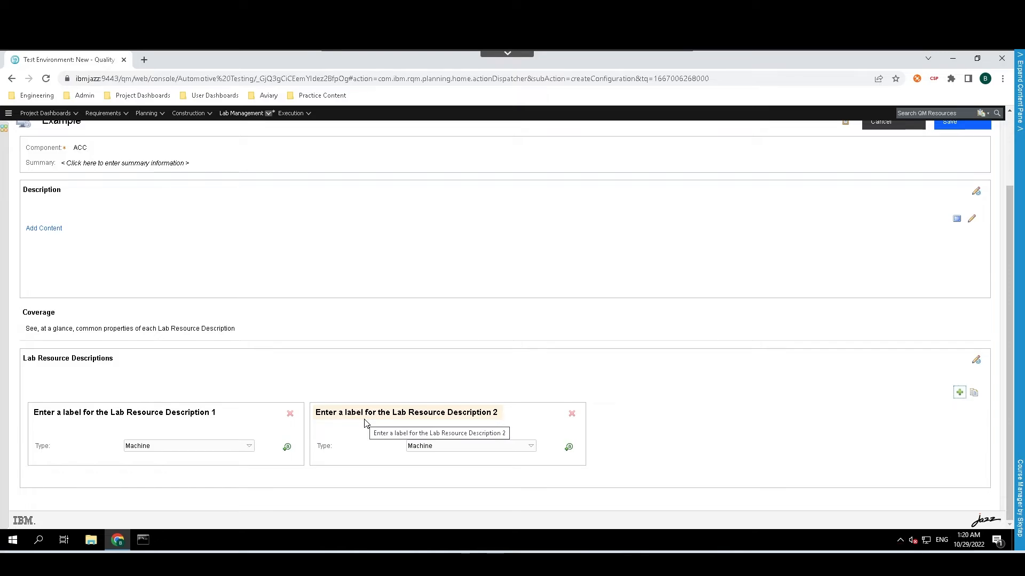
mouse_move(724, 329)
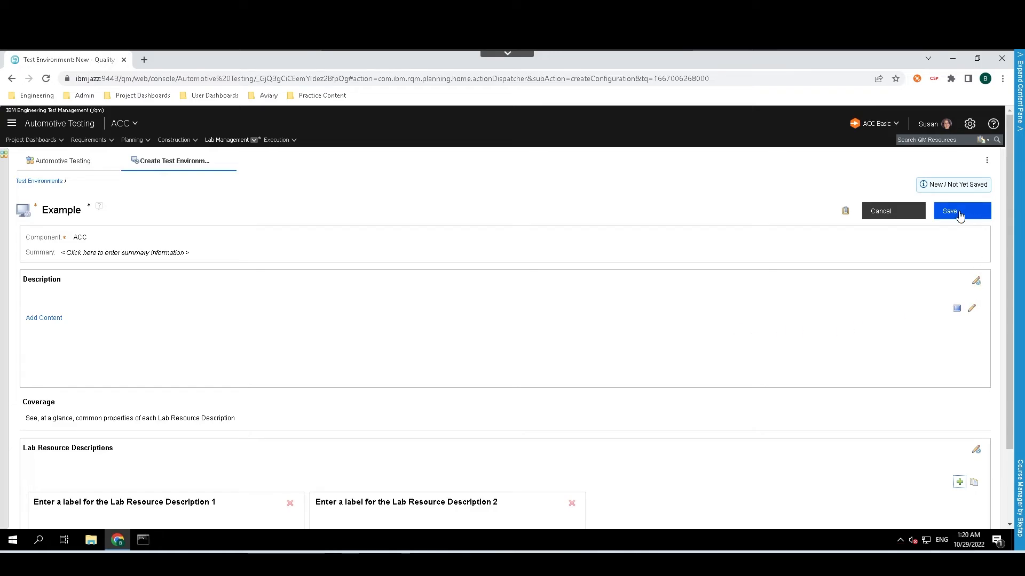
click(961, 211)
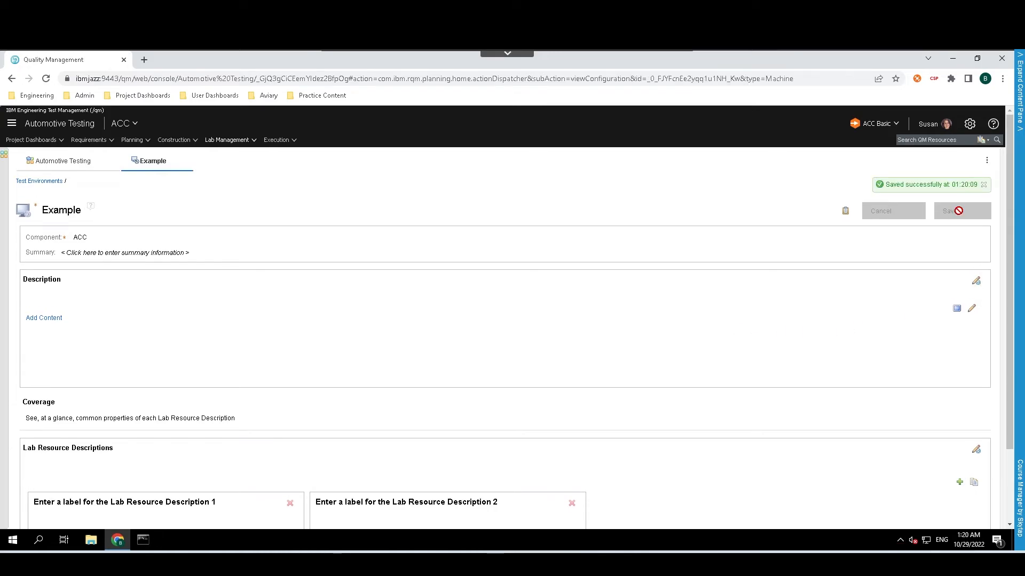